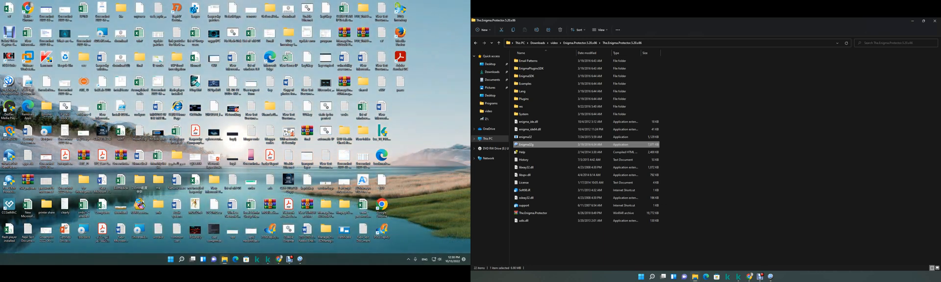
Launch the Enigma Protector application from File Explorer.
double_click(525, 144)
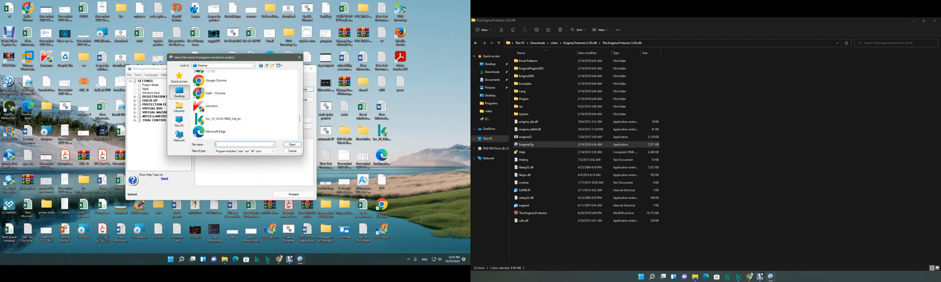
Select the desktop executable as the input file, filling the protected output path.
click(292, 145)
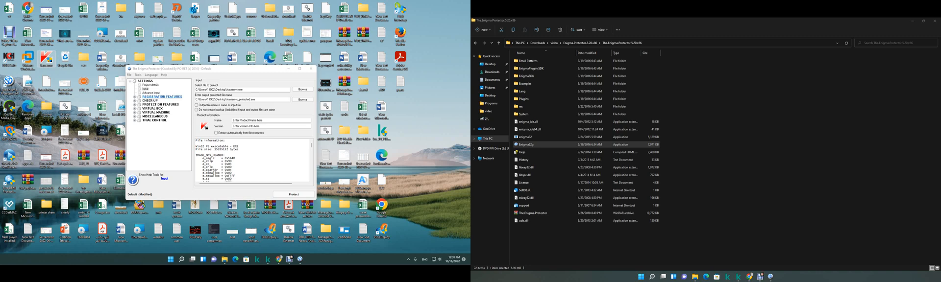
Tick the hardware components for the hardware lock, then go to Registration dialog settings.
click(161, 97)
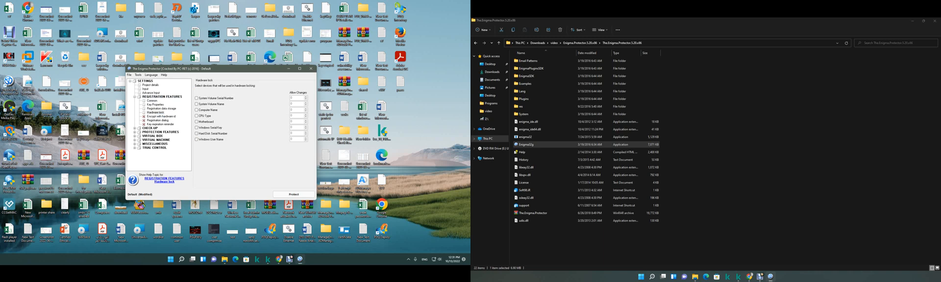
click(196, 122)
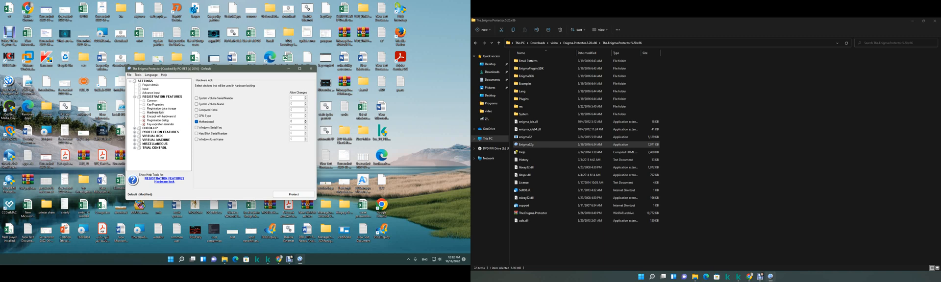
click(197, 122)
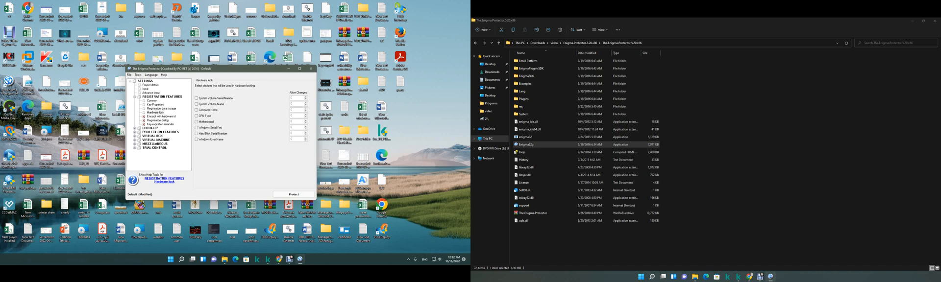
click(196, 121)
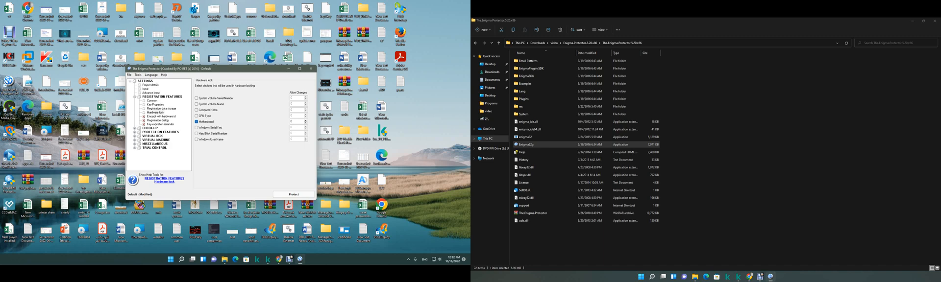
click(196, 122)
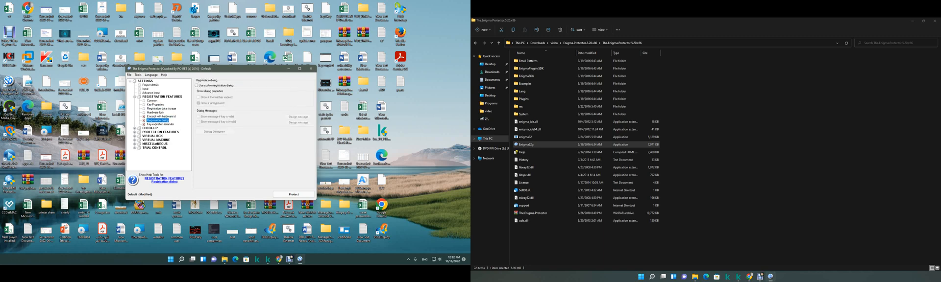
Bring up the Dialog Designer for the registration window with name and key fields.
click(196, 86)
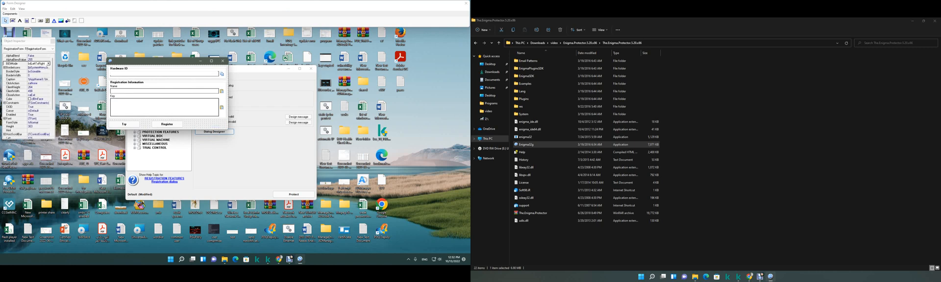
Close the Form Designer and confirm Yes to save the registration dialog design.
click(124, 124)
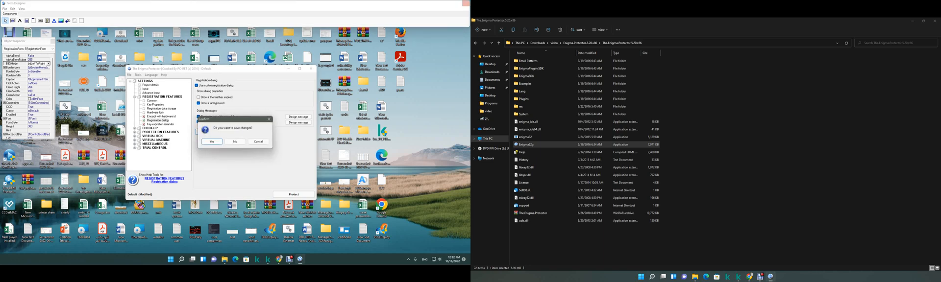
click(234, 142)
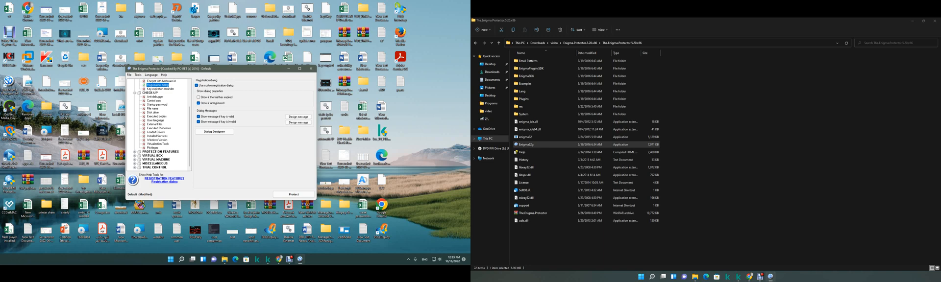
Review the File name, Startup password, Control sum, Anti debugger and Windows version check-up pages.
click(153, 109)
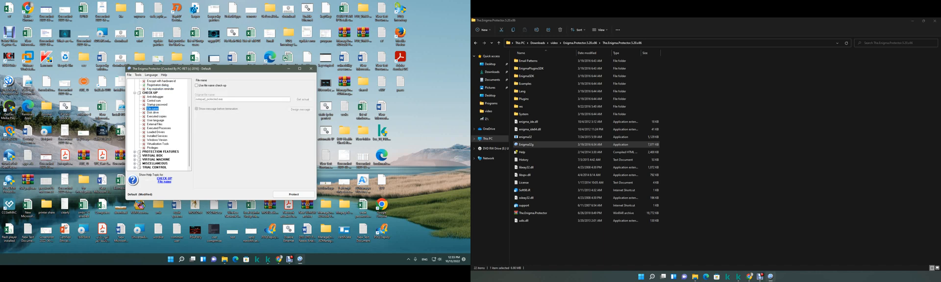
click(157, 105)
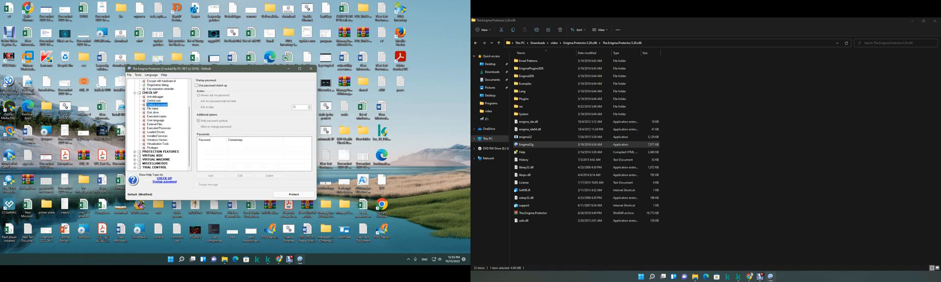
click(153, 101)
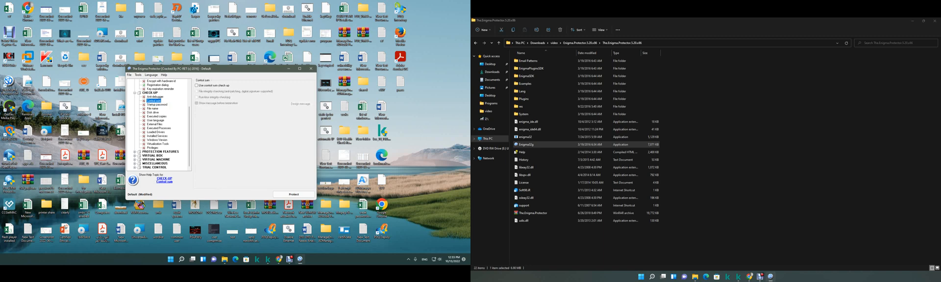
click(152, 99)
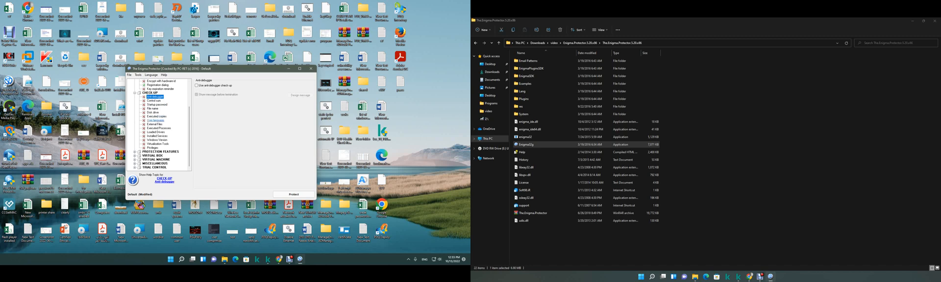
click(155, 141)
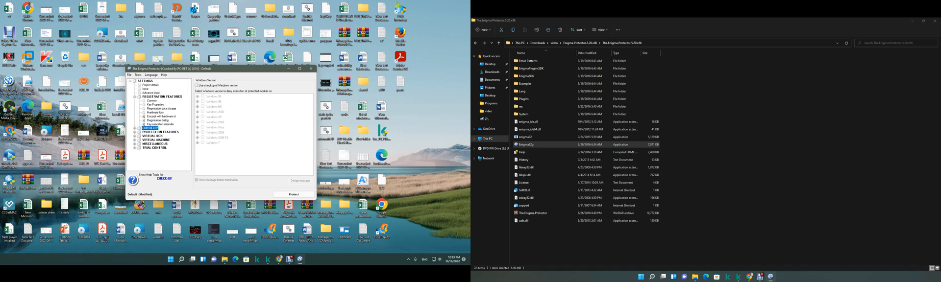
Start Protect to build the protected executable and let the log run.
click(294, 194)
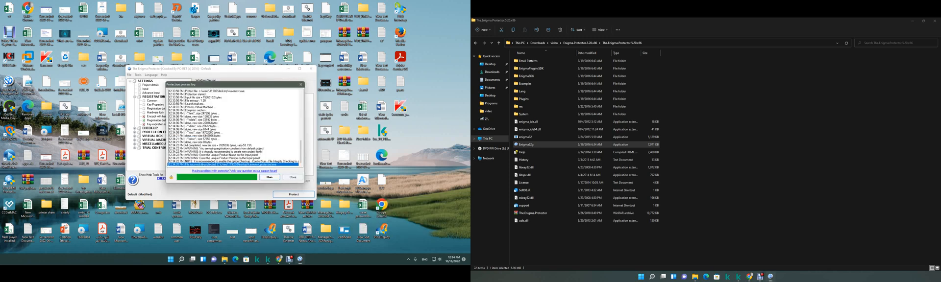
Close the finished protection log so the protected executable can be launched.
click(293, 177)
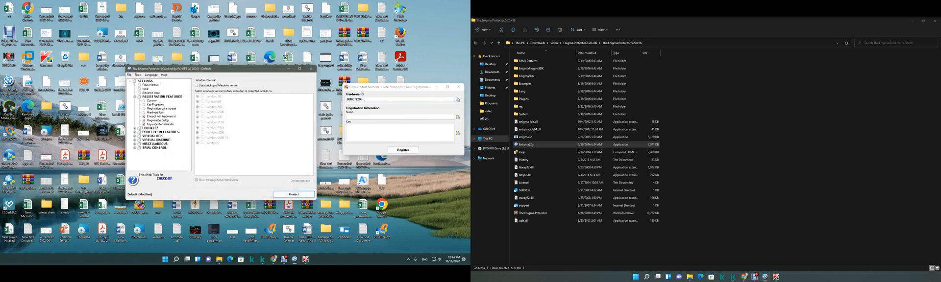
click(139, 76)
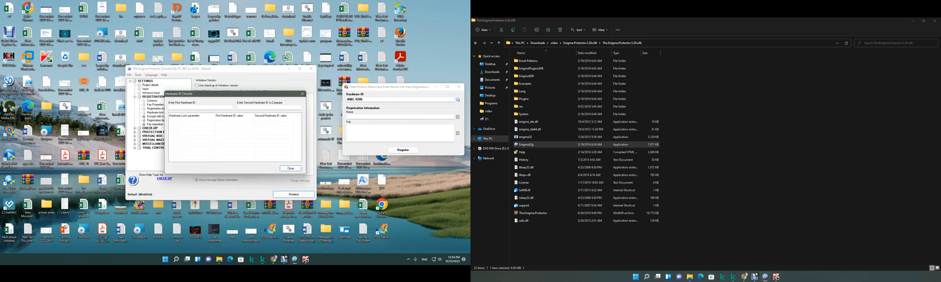
right_click(209, 103)
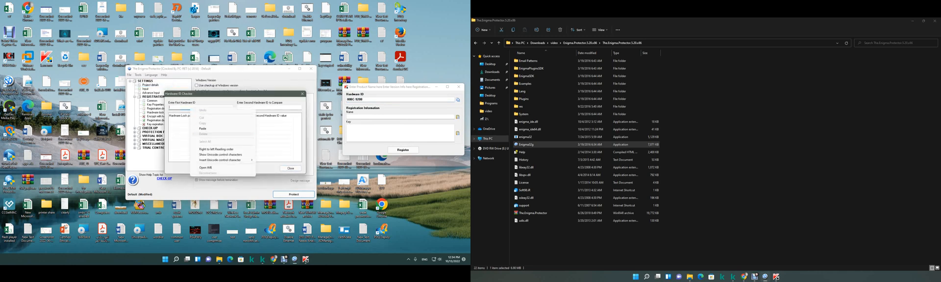
click(200, 128)
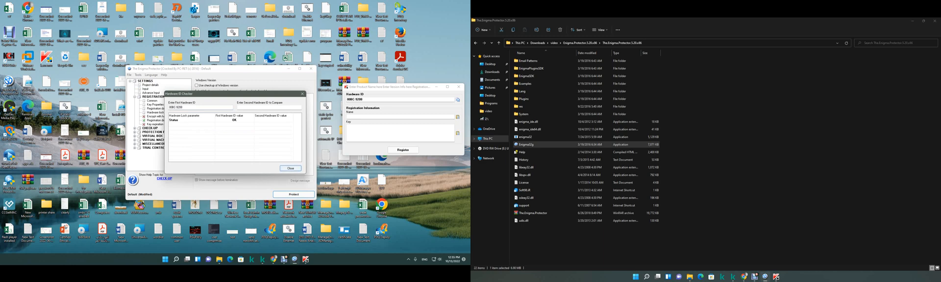
click(189, 121)
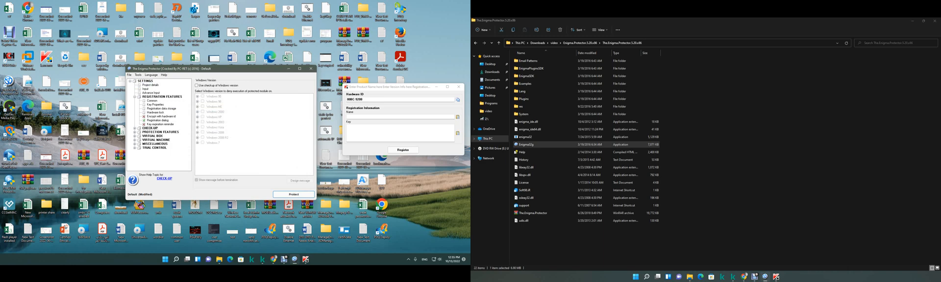
In Keys Generator, tick Hardware ID with the app's ID and generate a registration key.
click(141, 75)
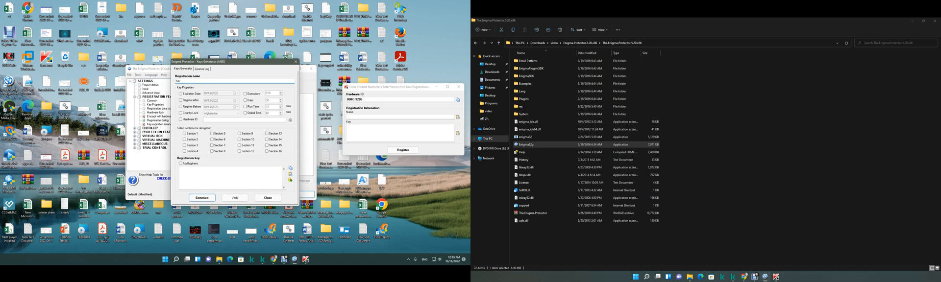
click(180, 119)
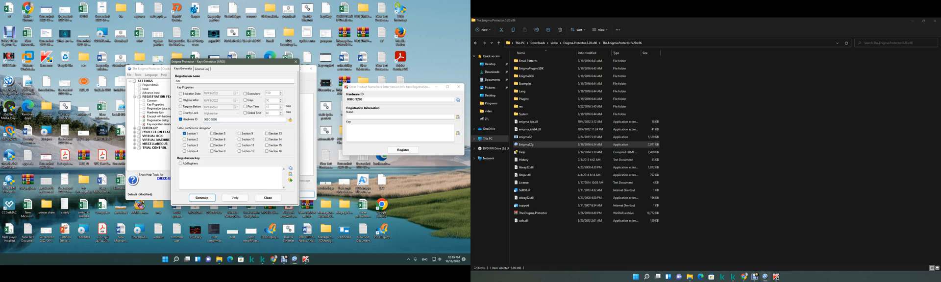
click(202, 198)
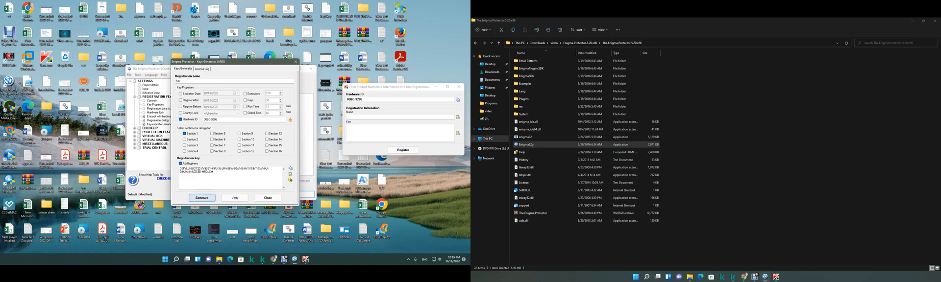
Copy the generated key for pasting with a name into the app's registration window.
right_click(229, 174)
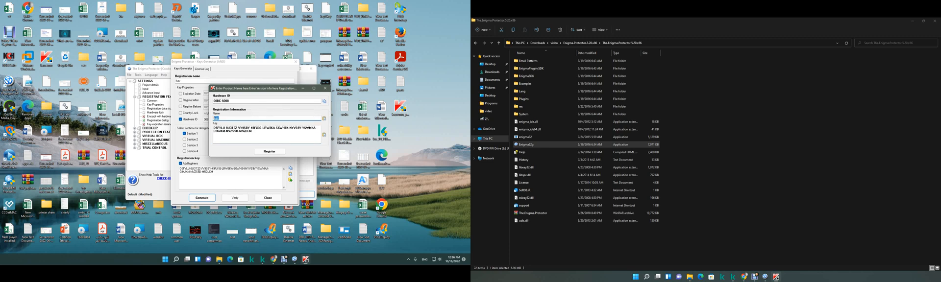
Register the protected app with the generated name and key, then dismiss the success message and license agreement.
click(269, 151)
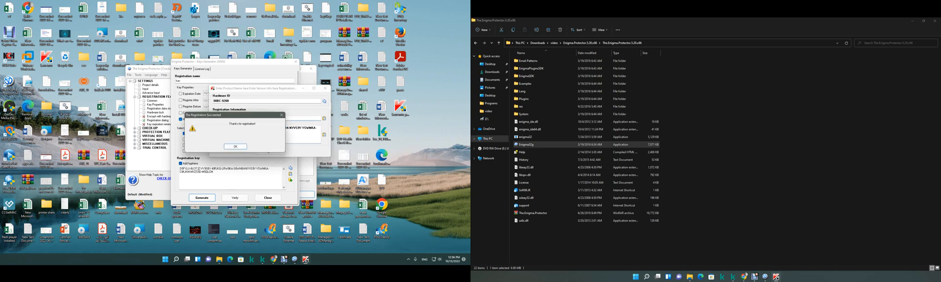
click(235, 146)
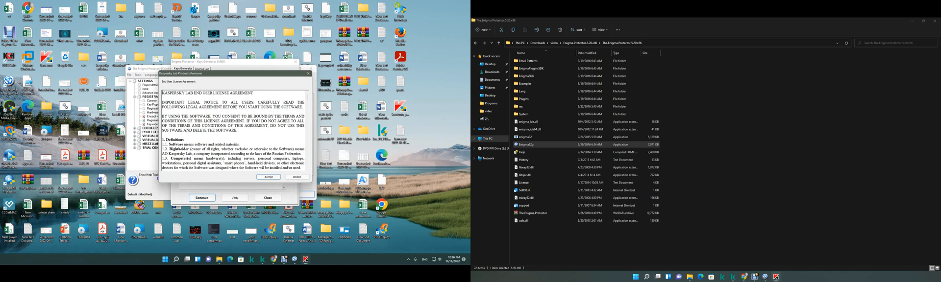
click(268, 178)
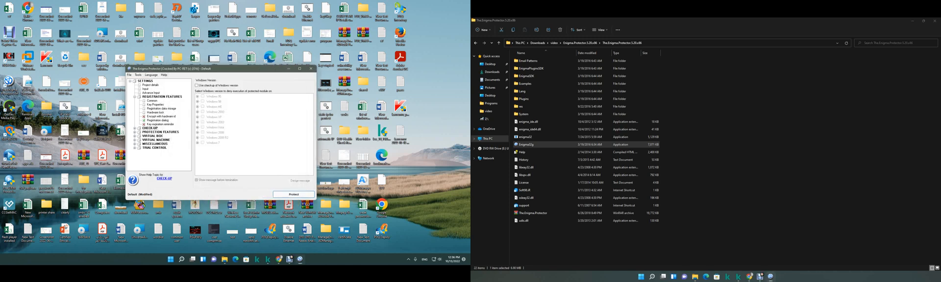